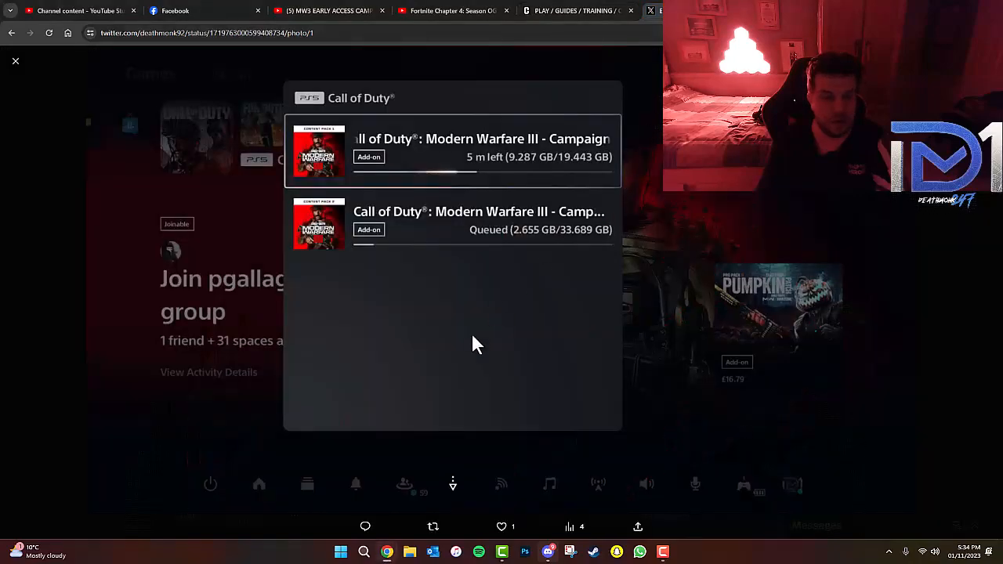
pyautogui.moveTo(435, 413)
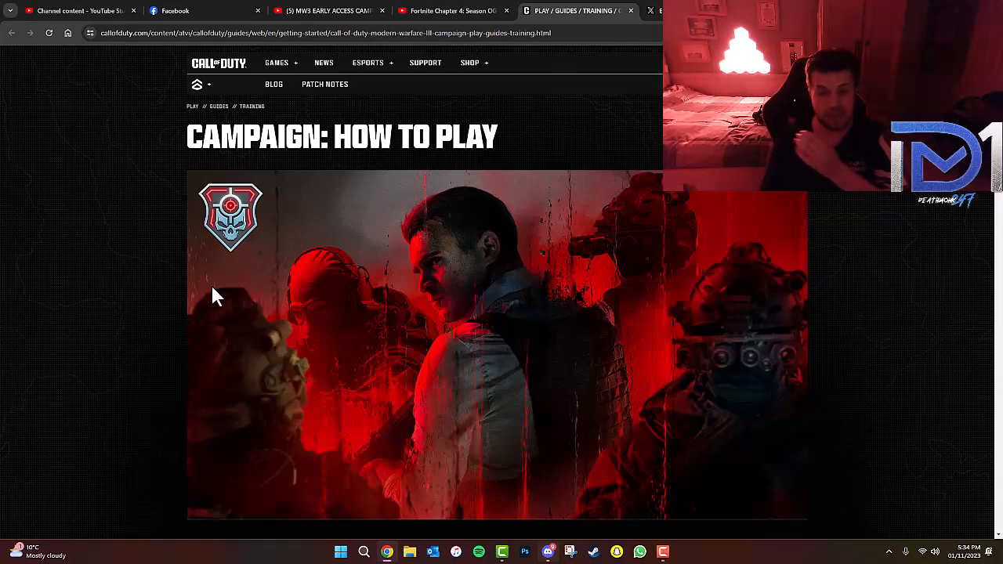
# Scroll past the banner to the Prebrief text and the Campaign intel card's opening points.
pyautogui.scroll(-3)
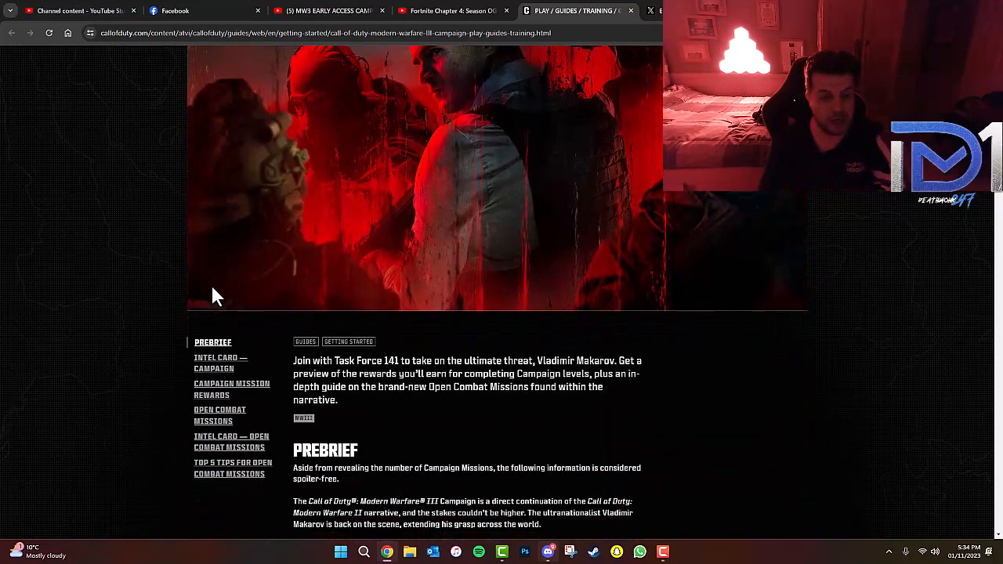
pyautogui.scroll(-3)
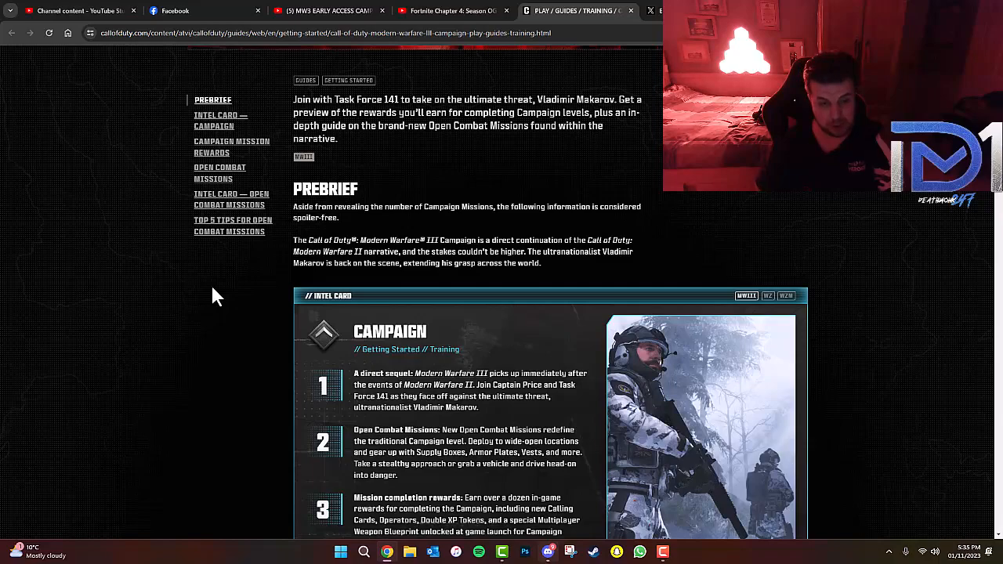
# Show the full Intel Card — Campaign panel with numbered points 1–3.
pyautogui.scroll(-3)
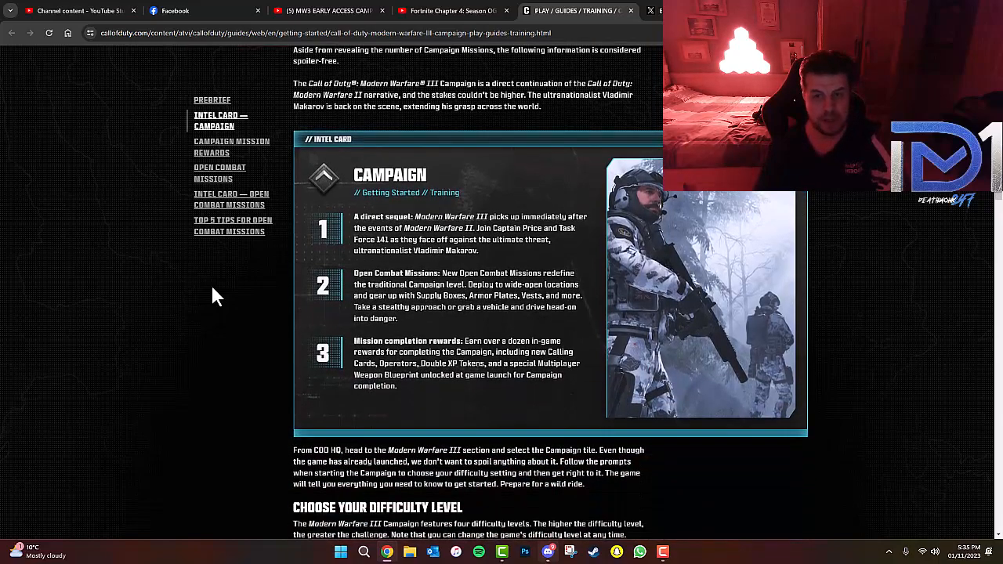
pyautogui.moveTo(499, 215)
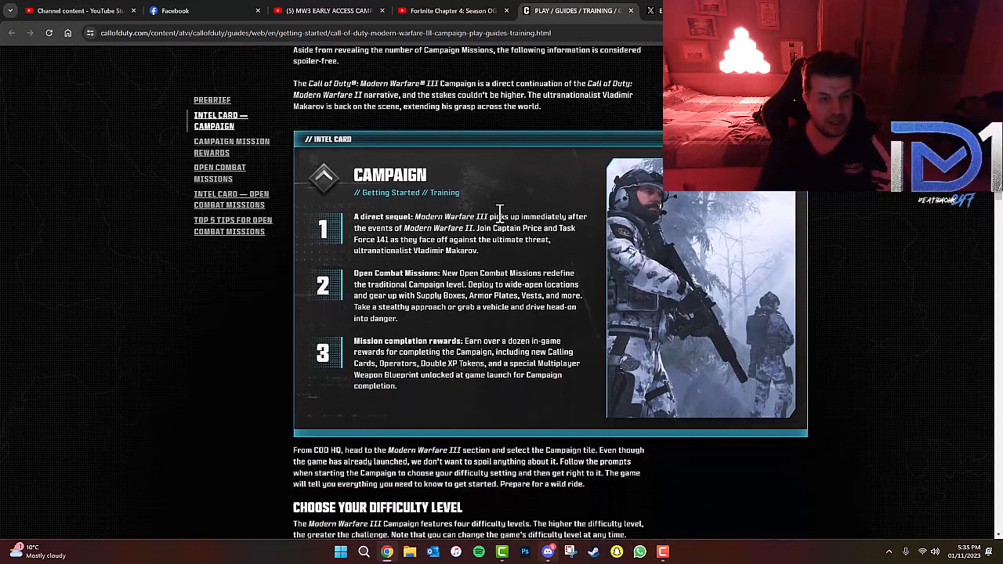
pyautogui.moveTo(423, 206)
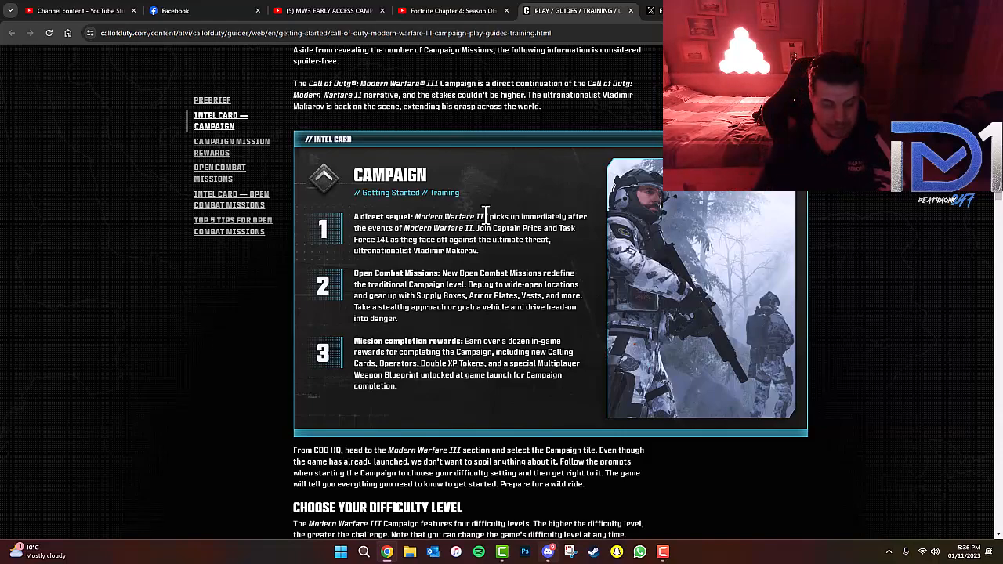
# Show the Recruit, Regular, Hardened and Veteran difficulty levels above Campaign Mission Rewards.
pyautogui.scroll(-3)
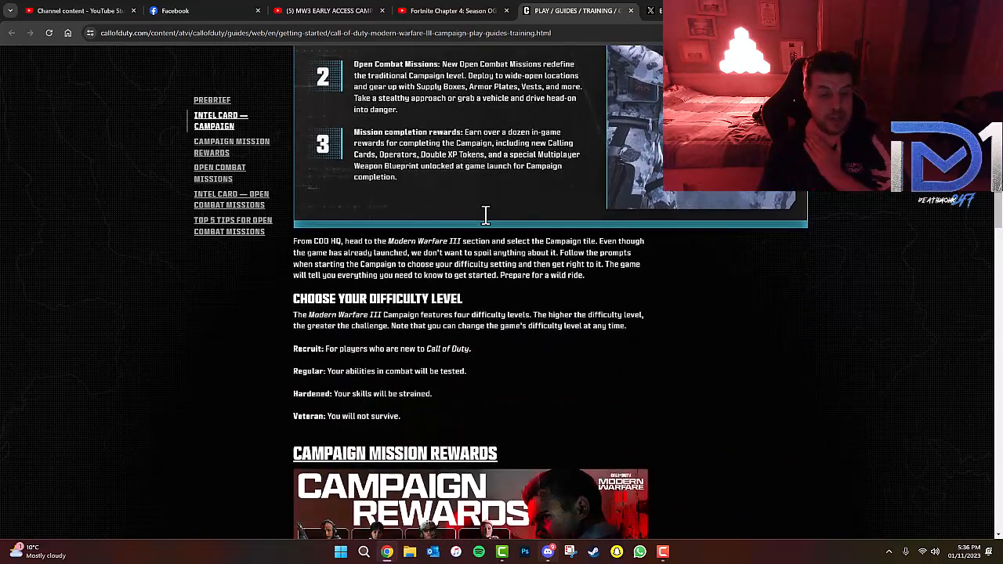
pyautogui.scroll(3)
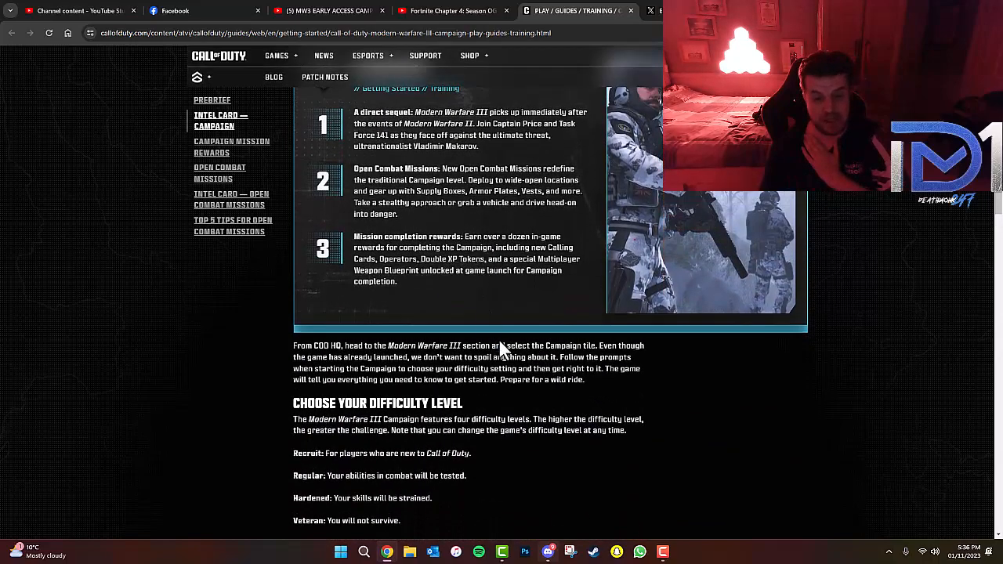
pyautogui.moveTo(556, 345)
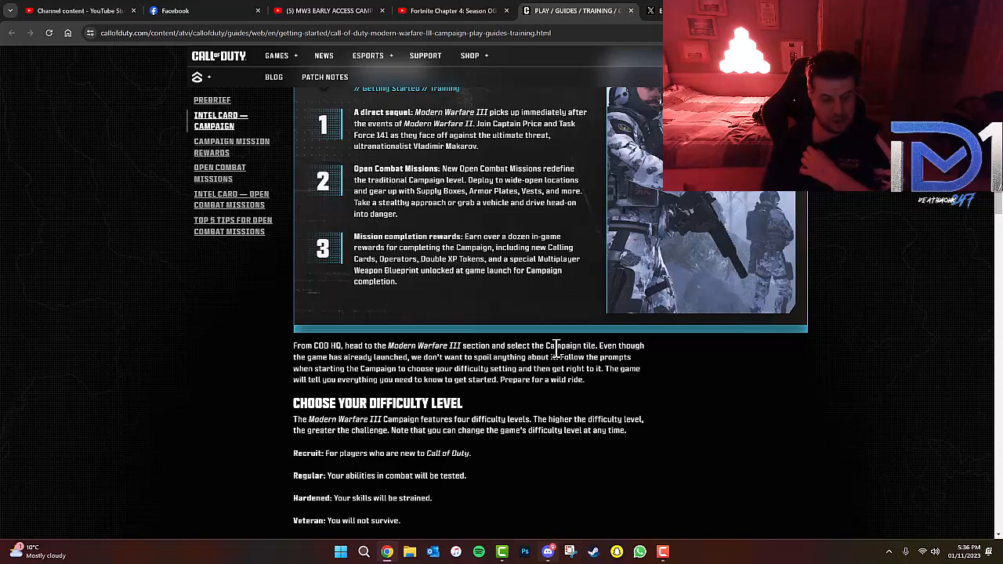
pyautogui.scroll(-3)
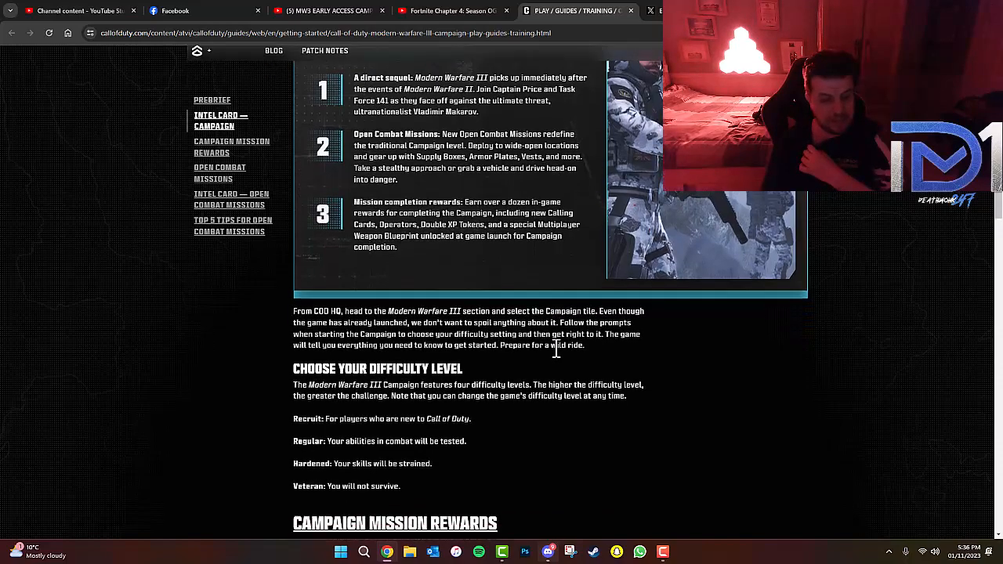
# Scroll to the Campaign Rewards image and the reward list for all 14 missions.
pyautogui.scroll(-3)
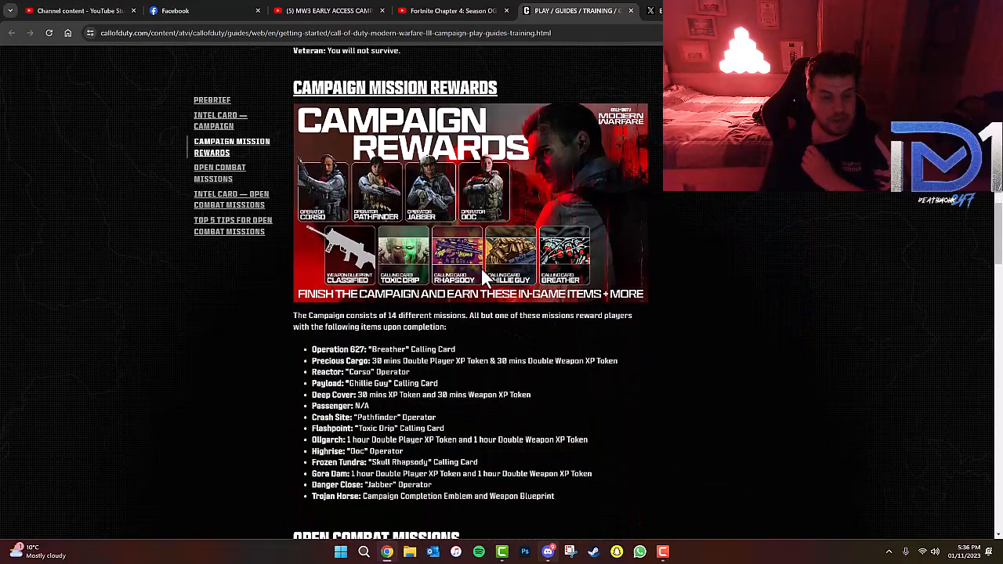
pyautogui.moveTo(319, 250)
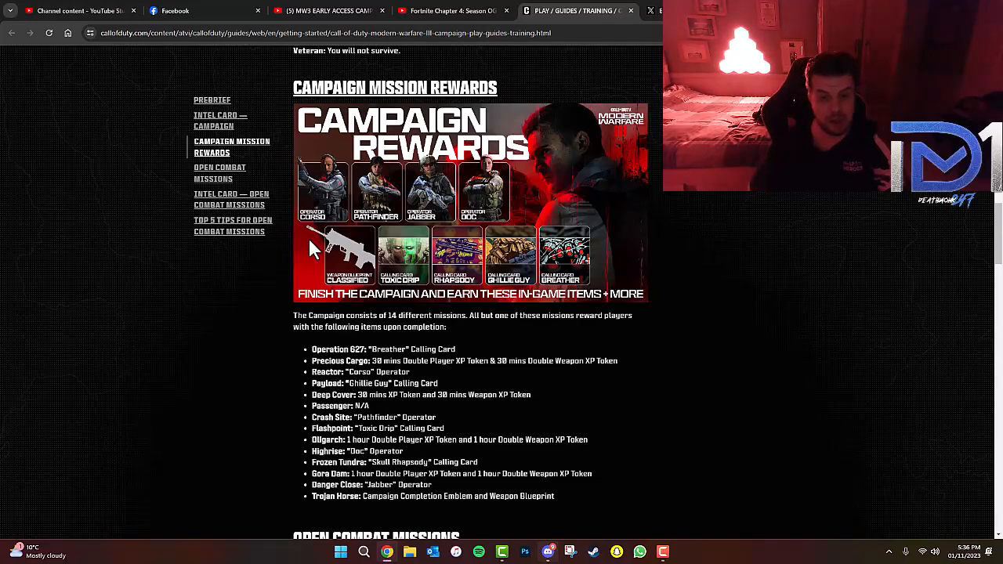
pyautogui.moveTo(564, 251)
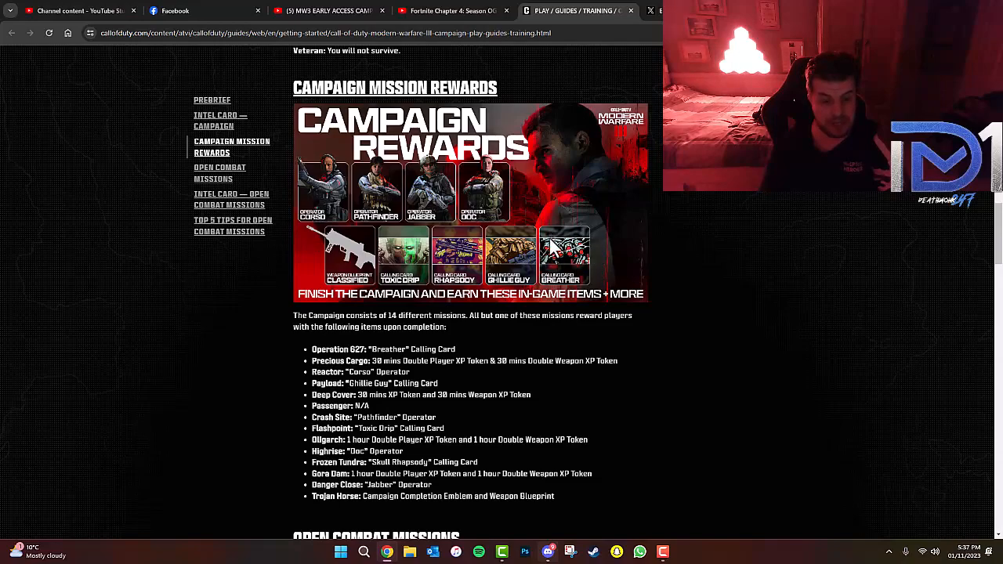
pyautogui.moveTo(646, 388)
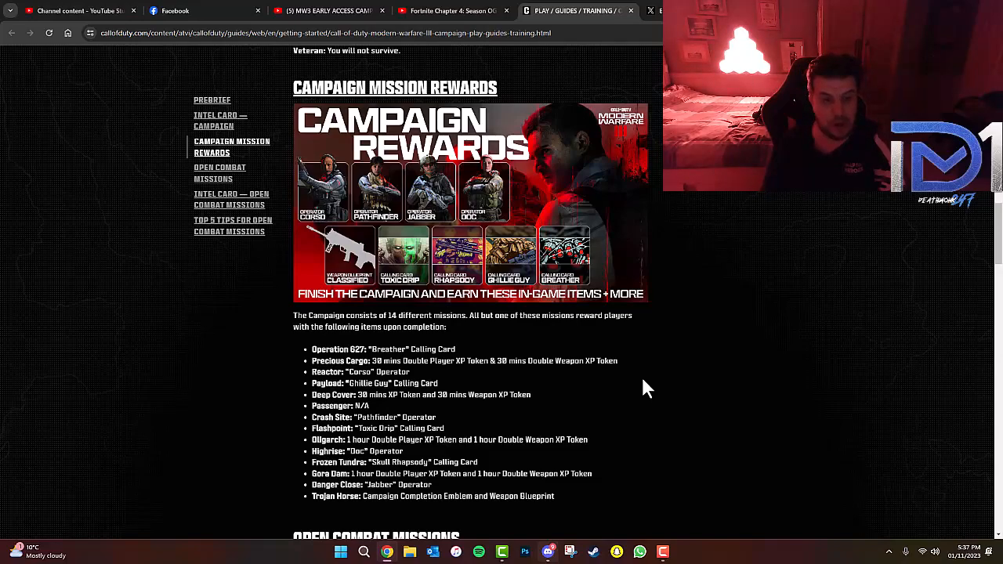
pyautogui.moveTo(315, 182)
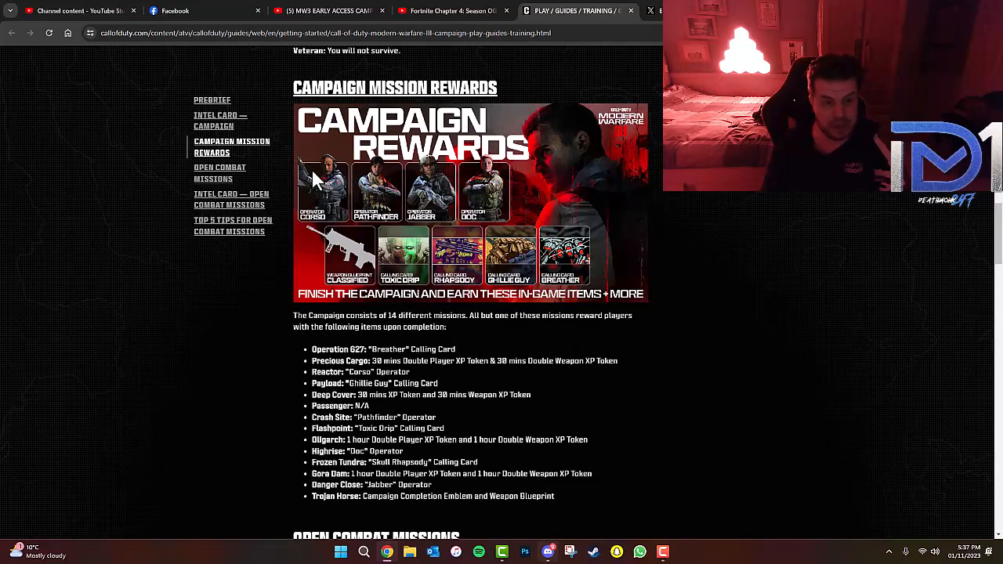
pyautogui.moveTo(279, 404)
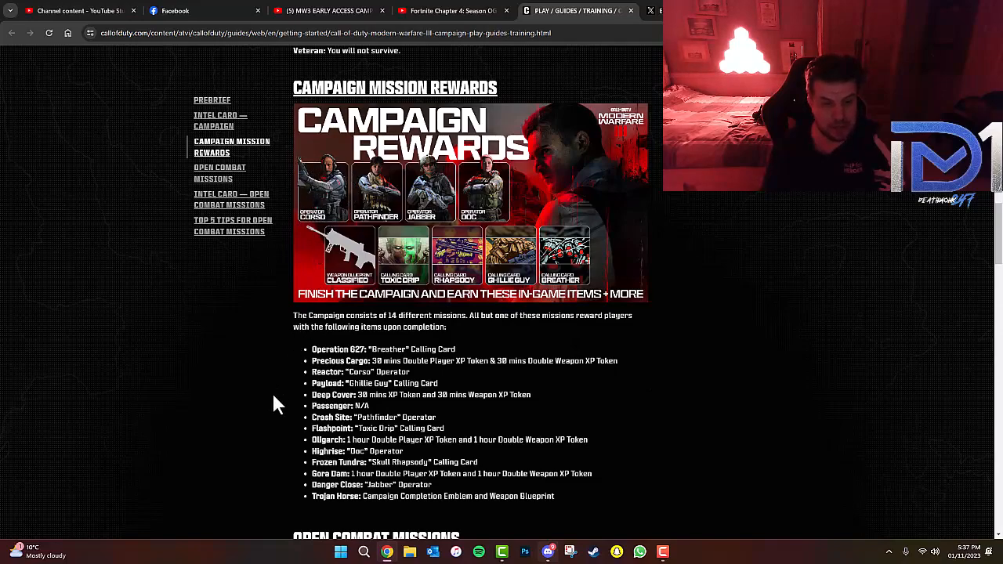
pyautogui.moveTo(521, 262)
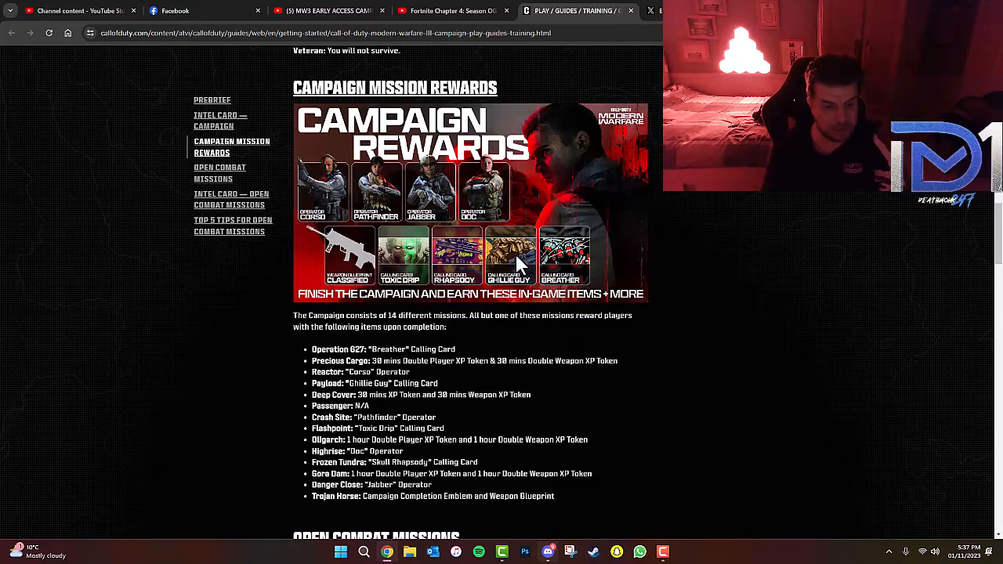
pyautogui.moveTo(531, 315)
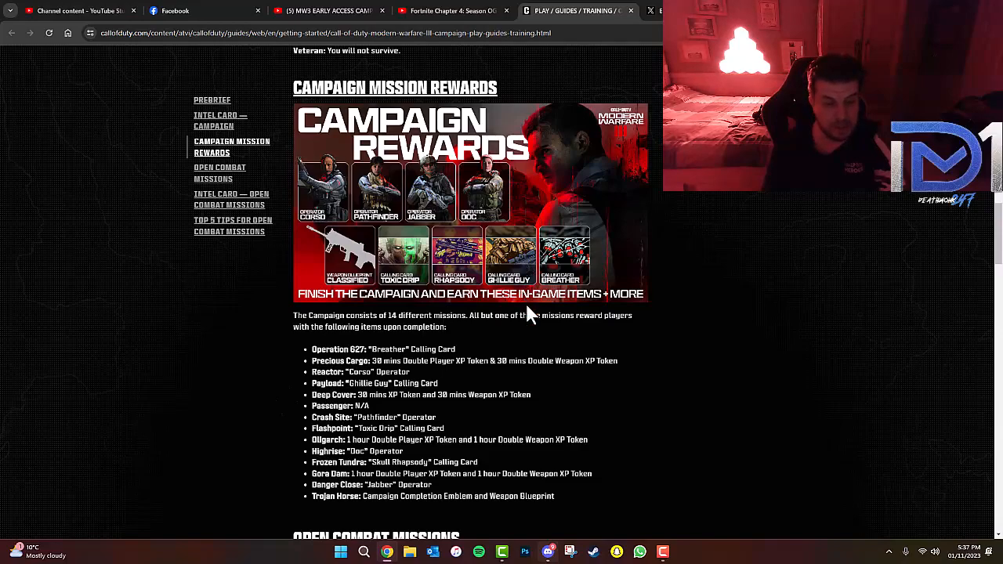
pyautogui.moveTo(623, 367)
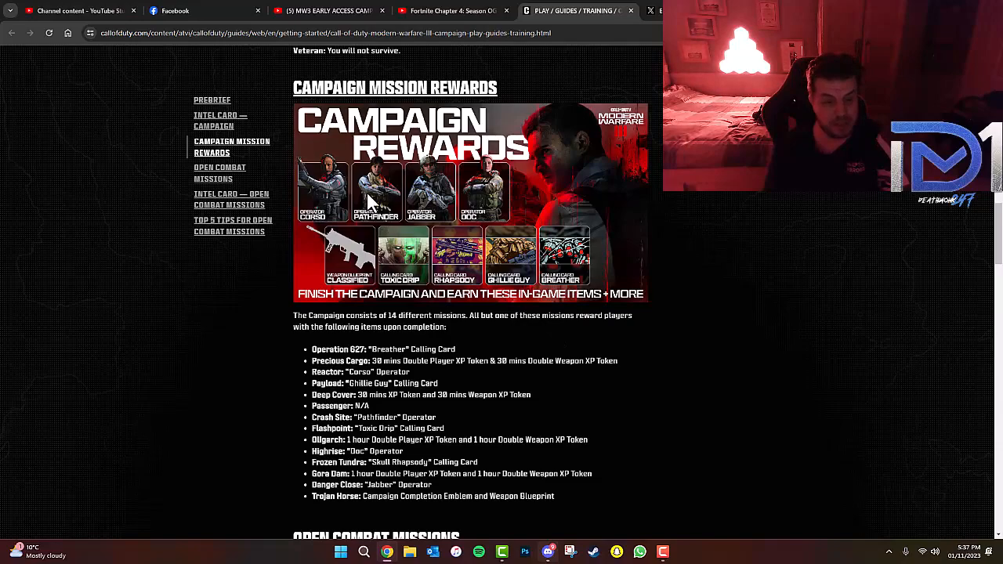
pyautogui.moveTo(194, 339)
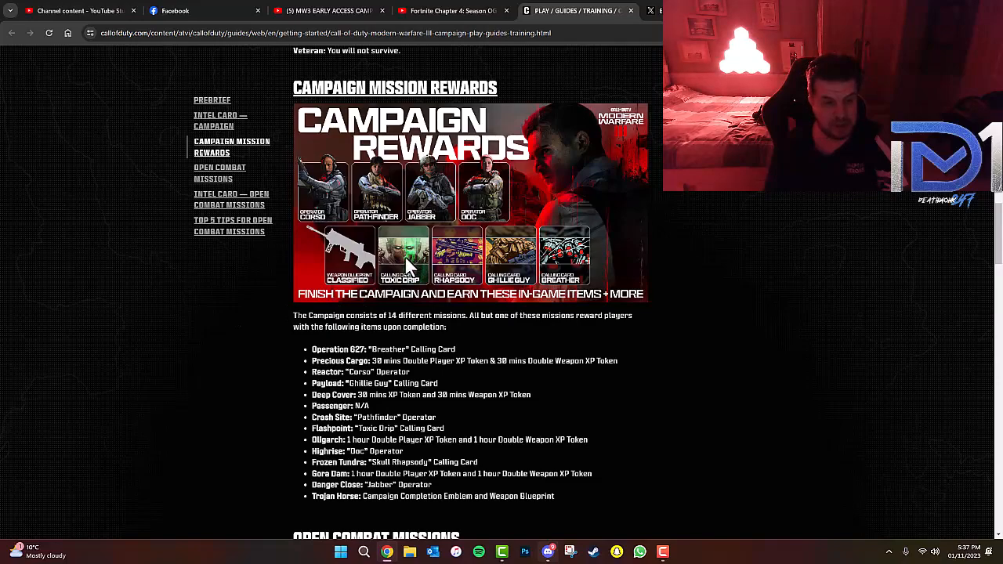
pyautogui.moveTo(418, 326)
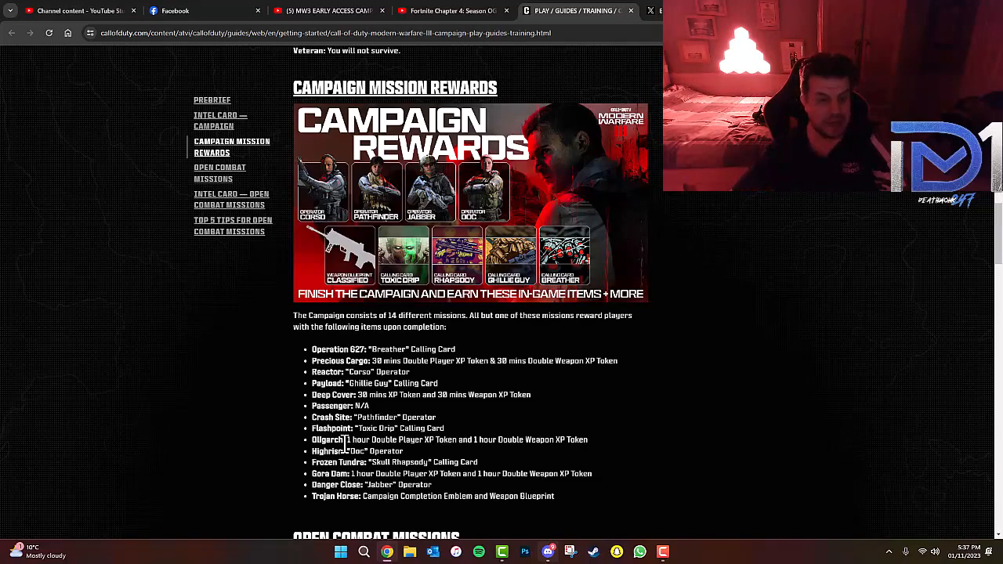
pyautogui.moveTo(525, 310)
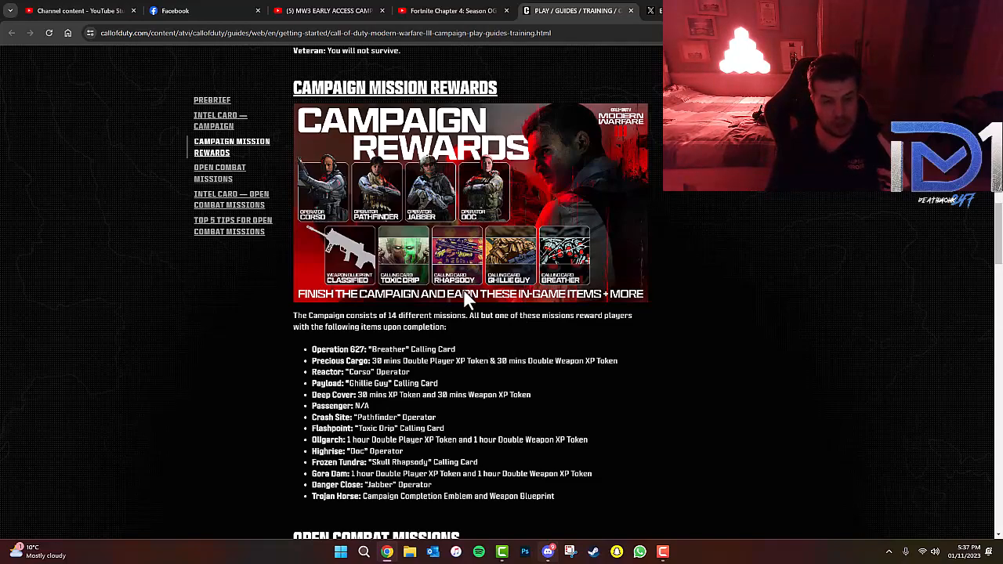
pyautogui.moveTo(466, 247)
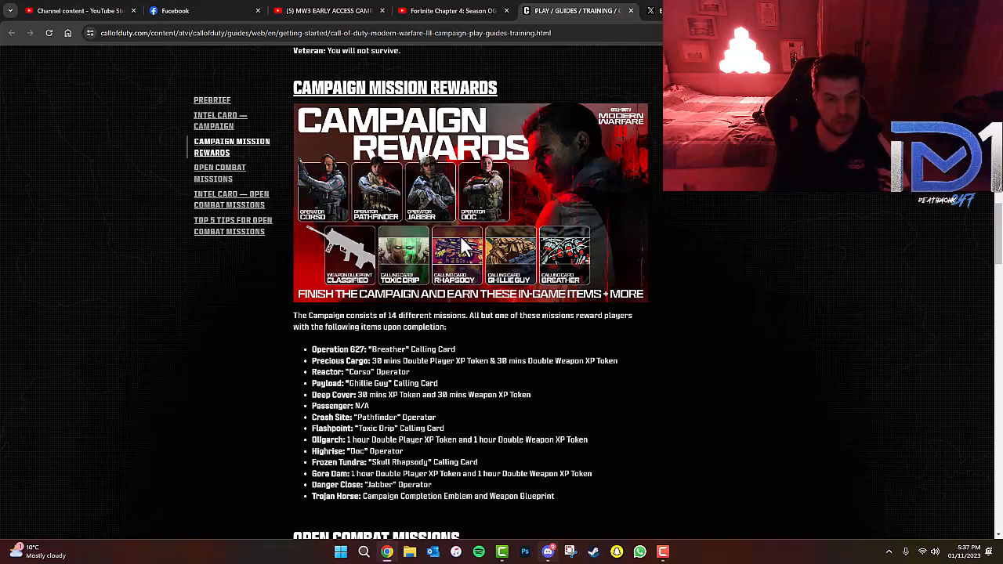
pyautogui.moveTo(437, 306)
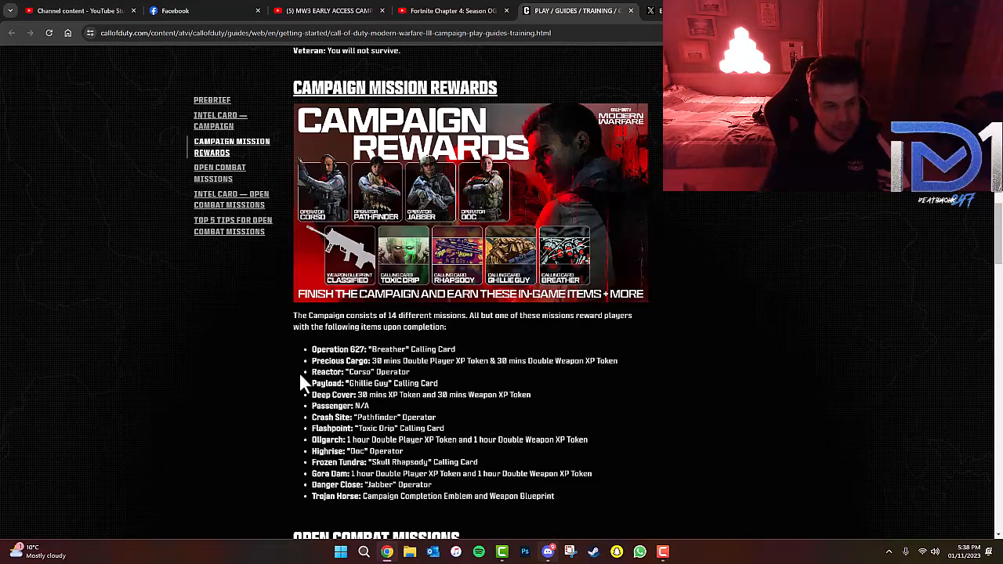
pyautogui.moveTo(397, 243)
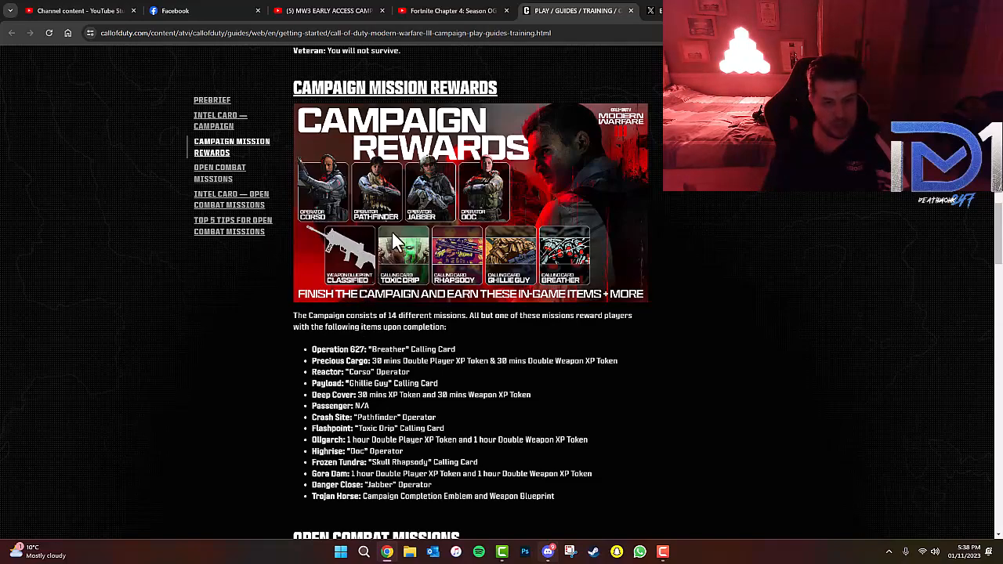
pyautogui.moveTo(305, 282)
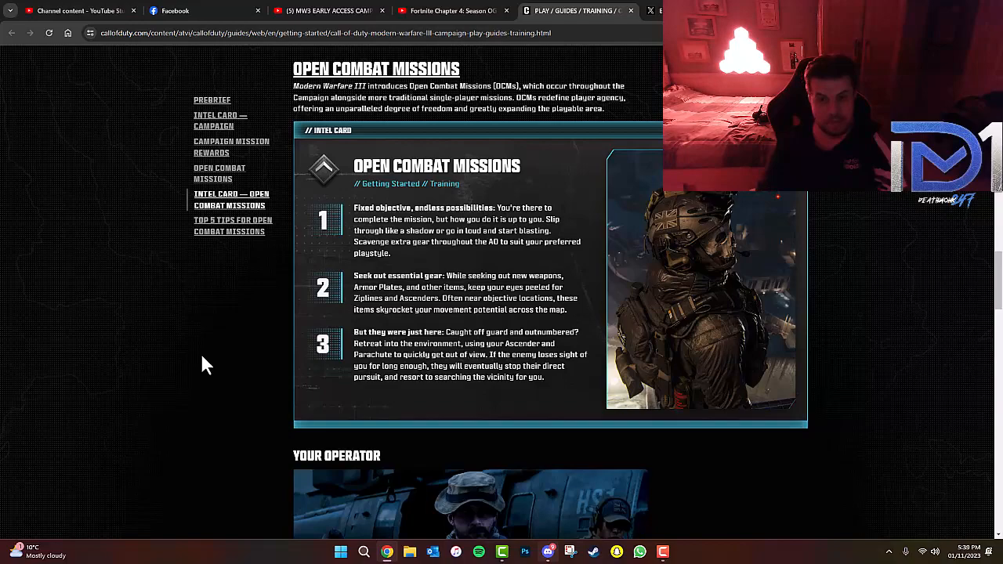
# Scroll past the Open Combat Missions card to Your Operator and the Gear Up section.
pyautogui.scroll(-3)
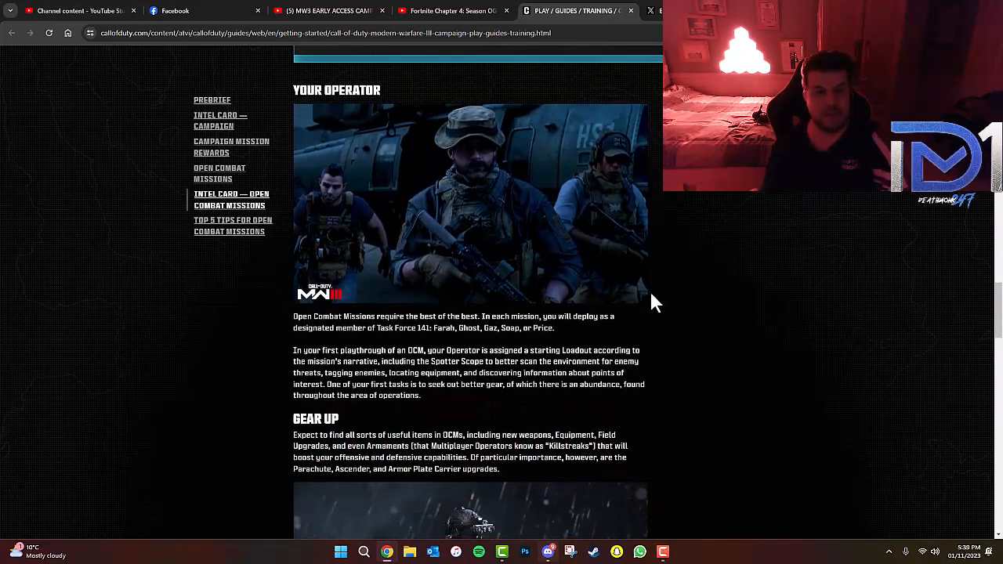
pyautogui.moveTo(683, 347)
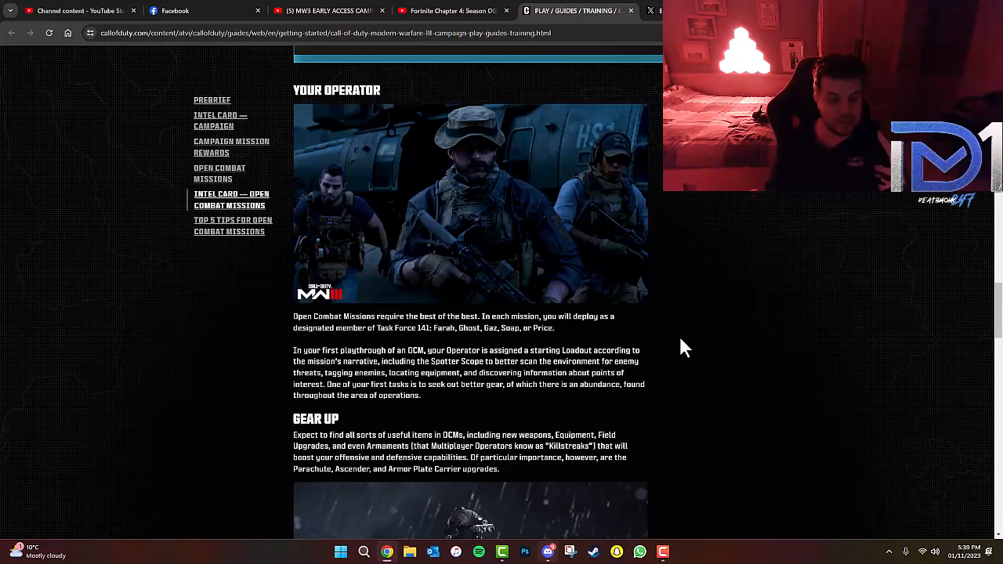
pyautogui.scroll(-3)
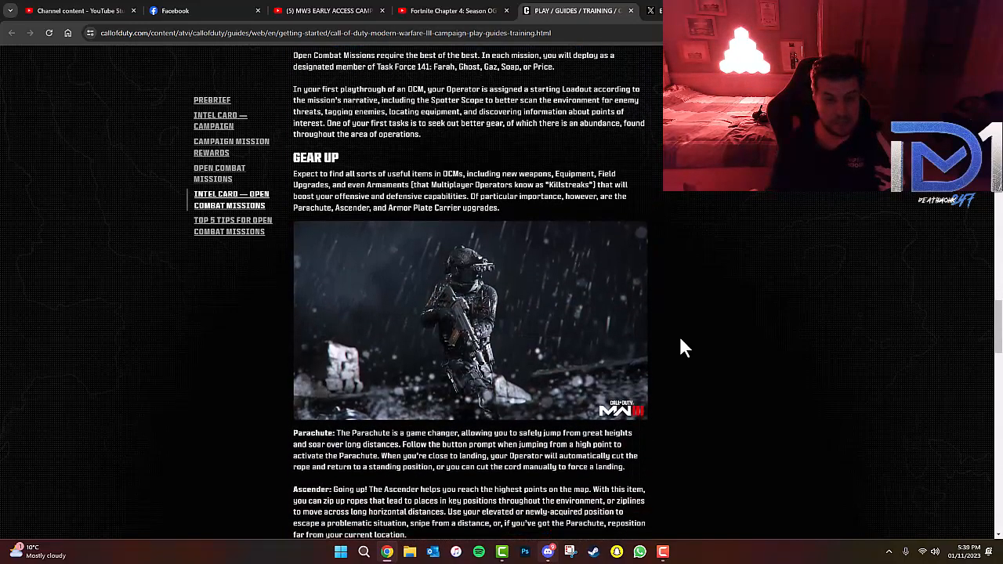
# Scroll to the Plate Carrier Upgrade Vest details above the Tac Map and Minimap heading.
pyautogui.scroll(-3)
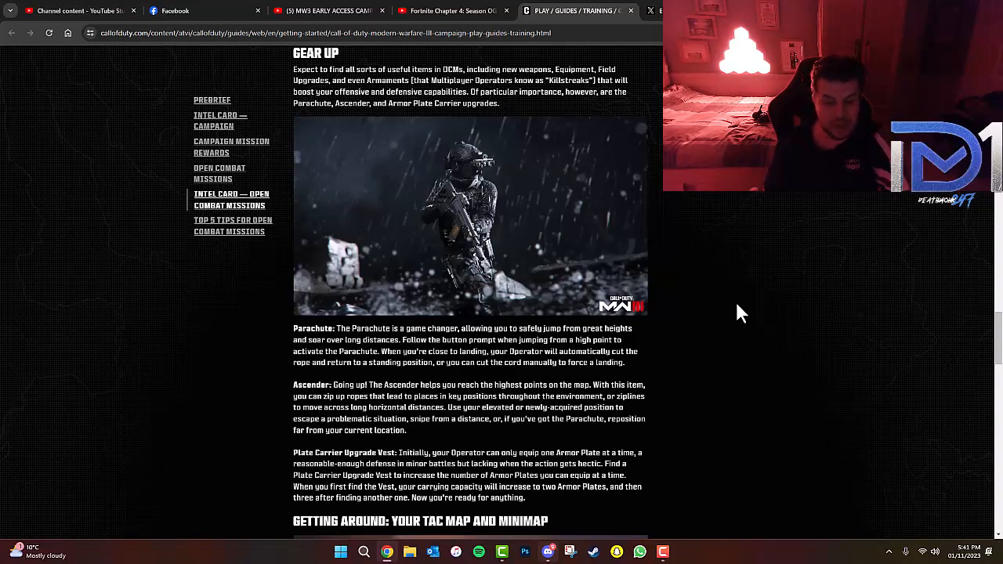
# Read through Tac Map, Minimap and Enemy Alert Levels, including the red and yellow dots.
pyautogui.scroll(-3)
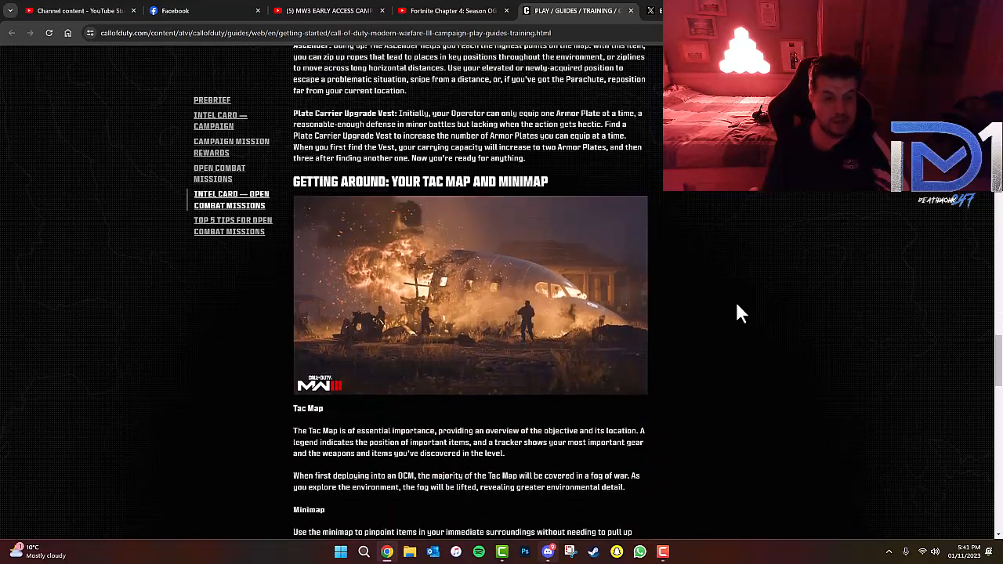
pyautogui.scroll(-3)
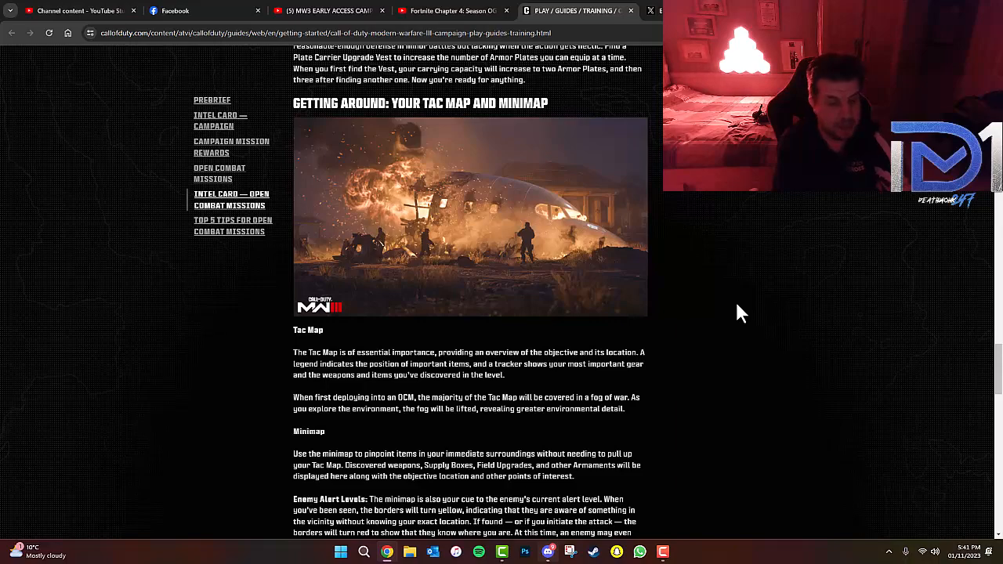
pyautogui.scroll(-3)
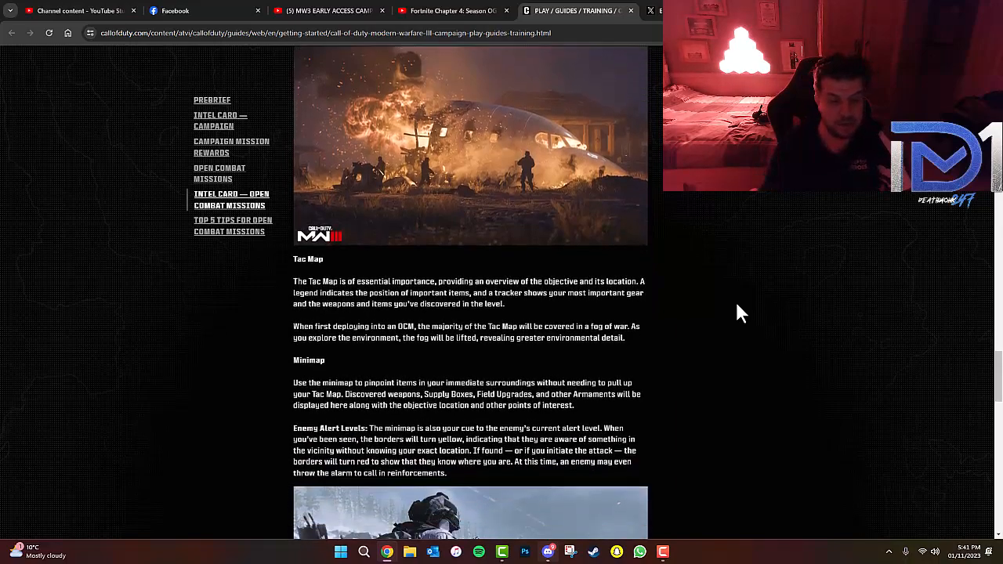
pyautogui.scroll(-3)
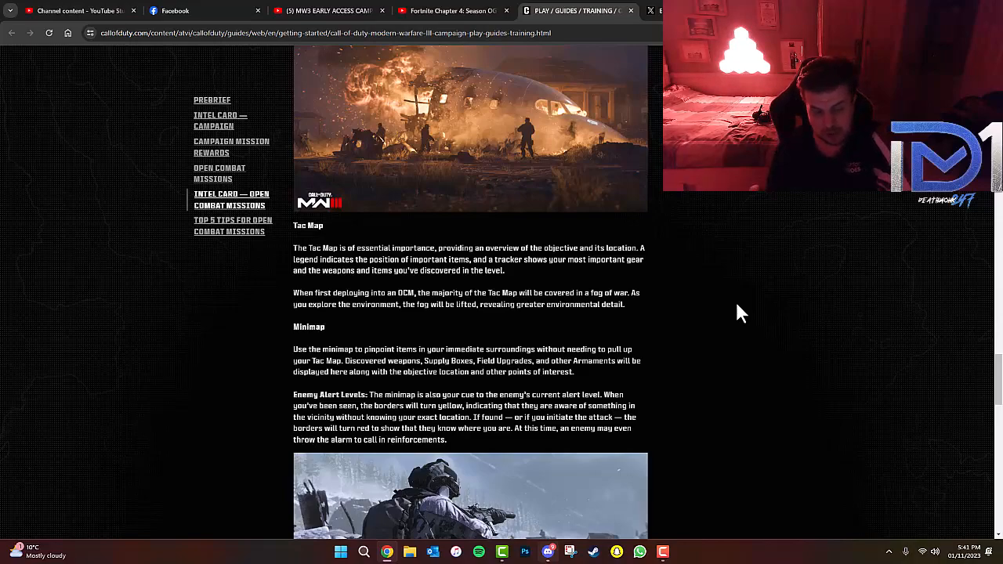
pyautogui.scroll(-3)
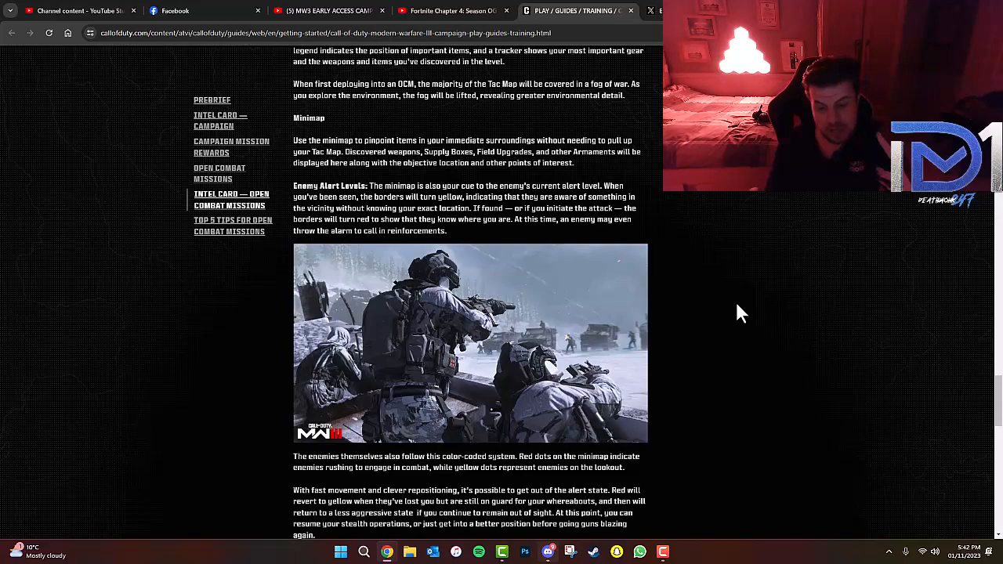
# Scroll to the Play It Again section on replaying missions and the Top 5 Tips heading.
pyautogui.scroll(-3)
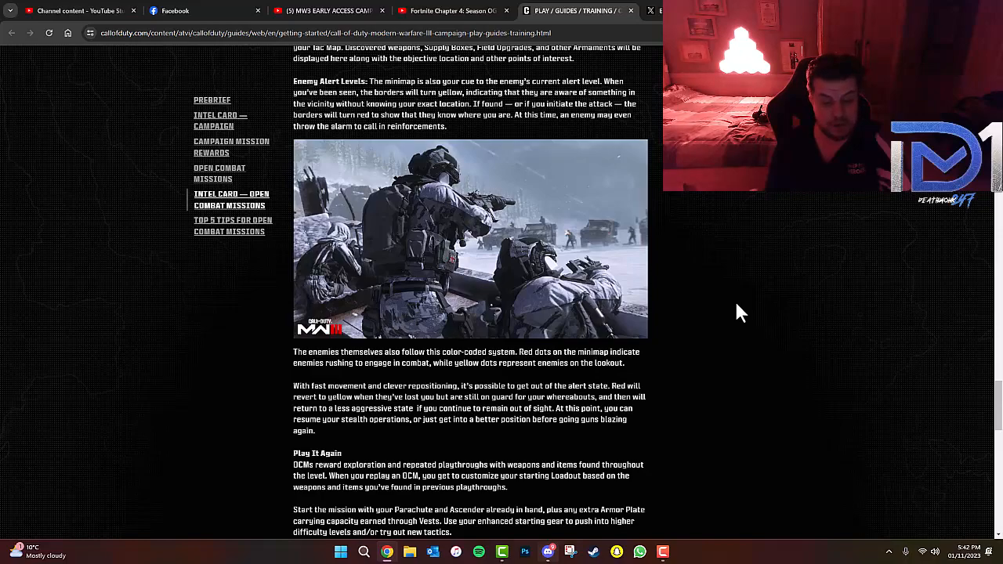
pyautogui.scroll(-3)
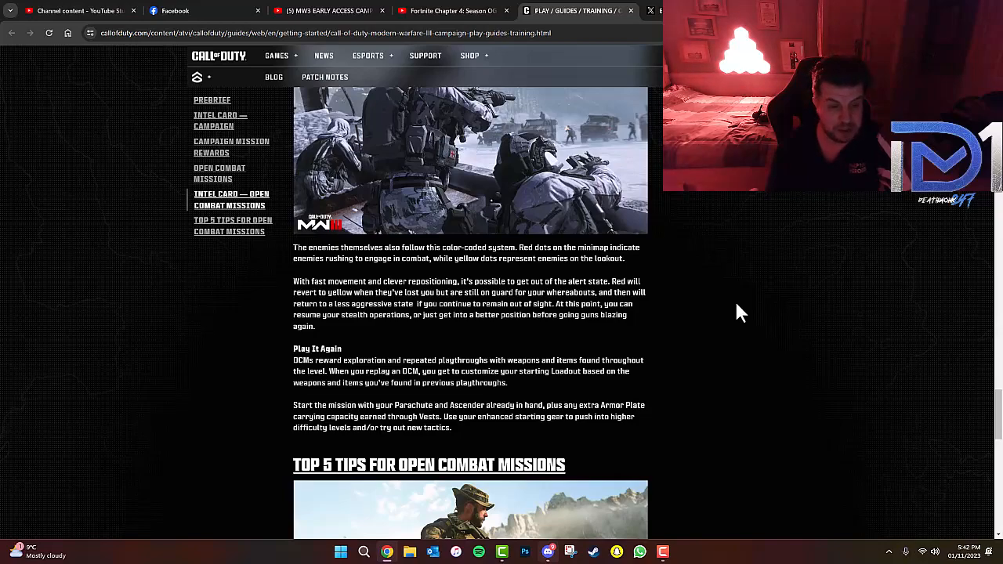
# Scroll through the Top 5 Tips for Open Combat Missions to the guide's final tips.
pyautogui.scroll(-3)
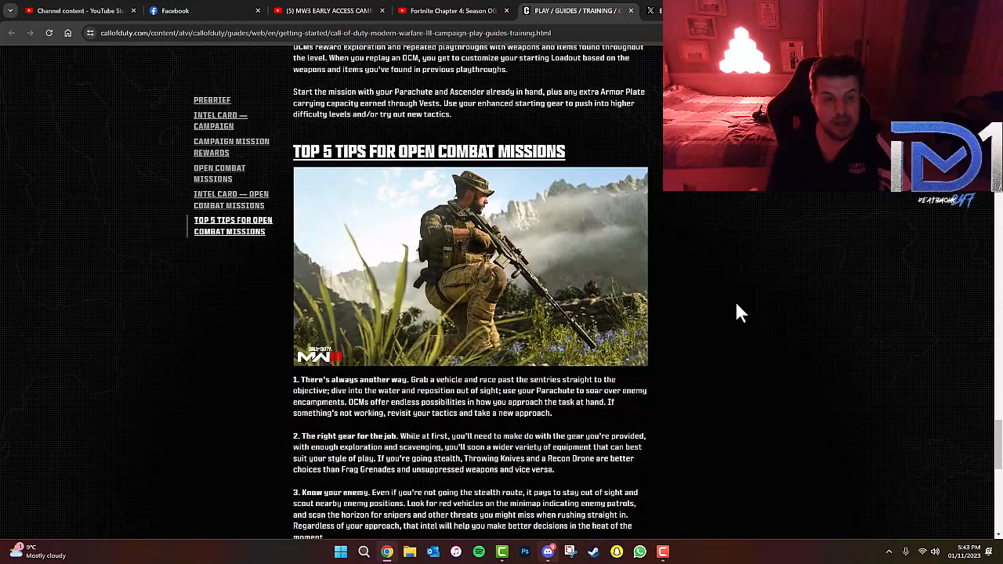
pyautogui.scroll(-3)
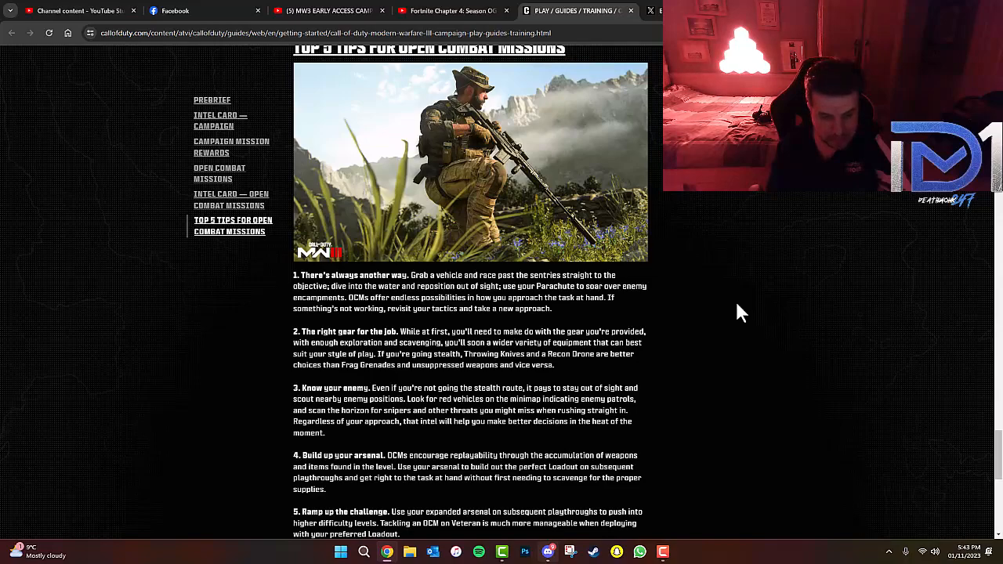
pyautogui.scroll(-3)
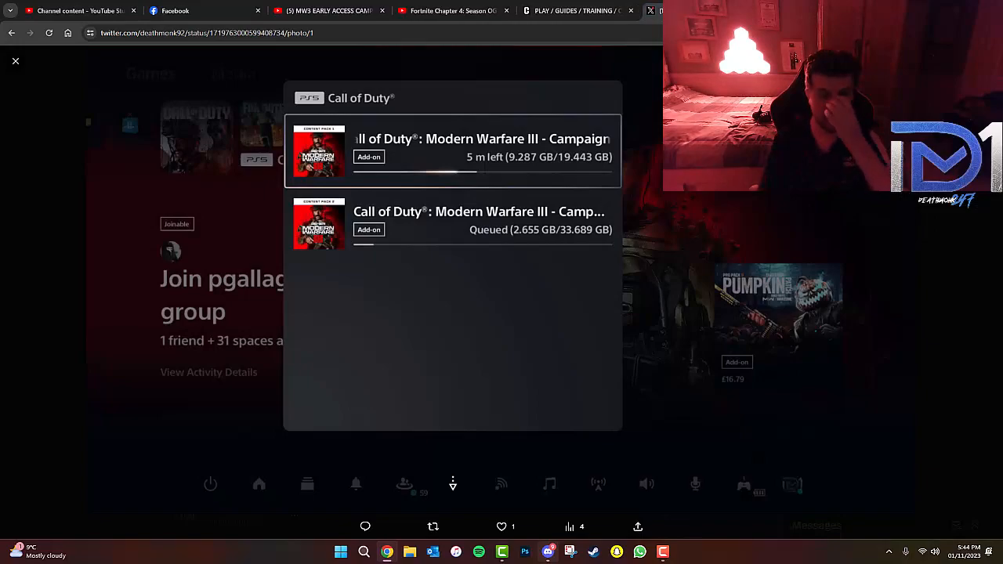
pyautogui.moveTo(651, 78)
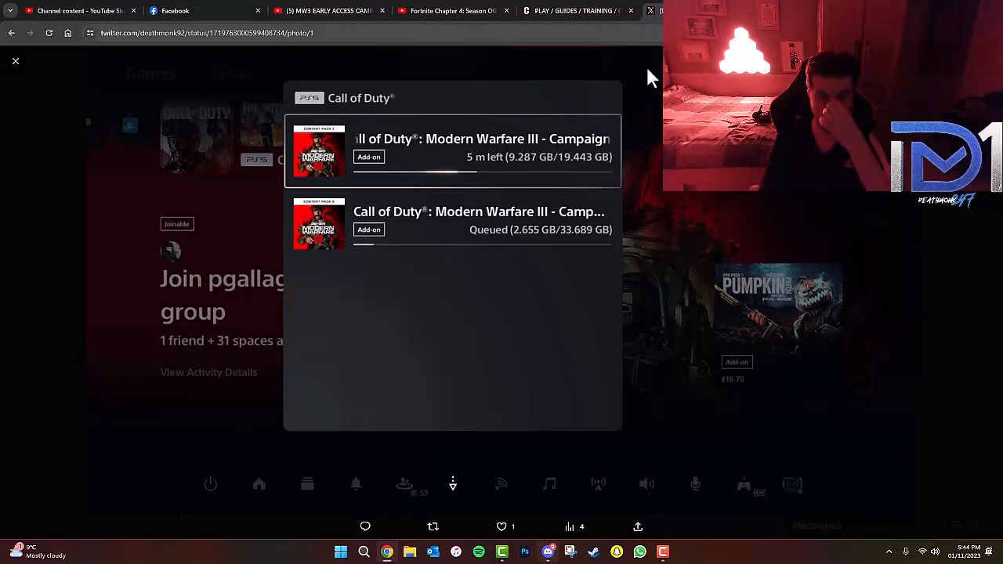
pyautogui.moveTo(567, 247)
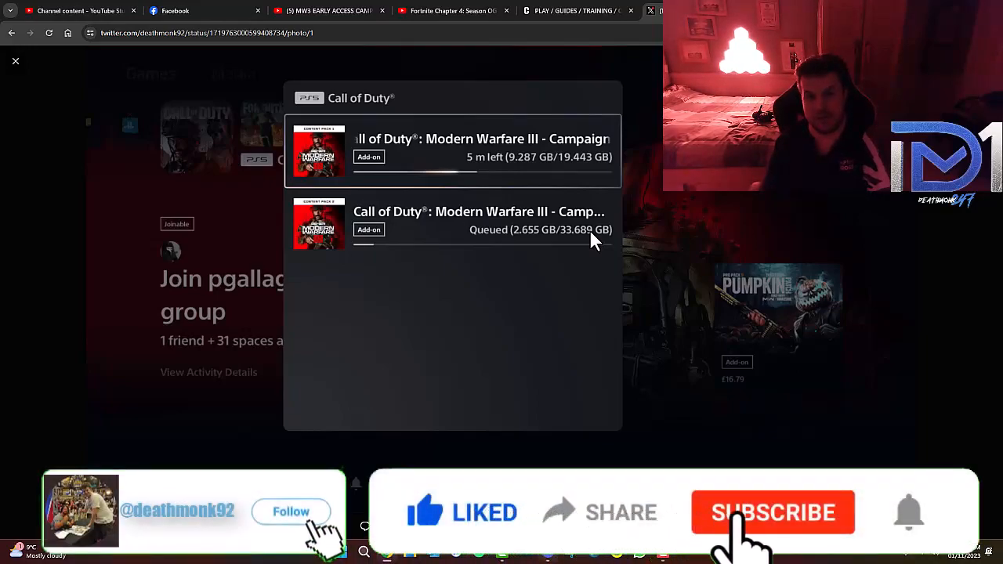
# Open the tweet's PS5 photo of the first MW3 campaign pack preloading, 5 minutes left.
pyautogui.click(773, 513)
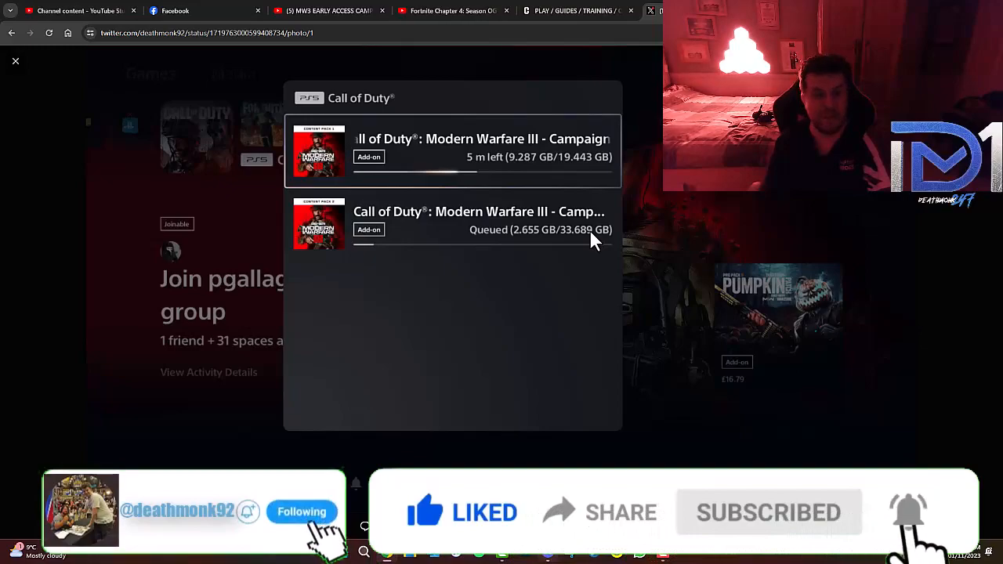